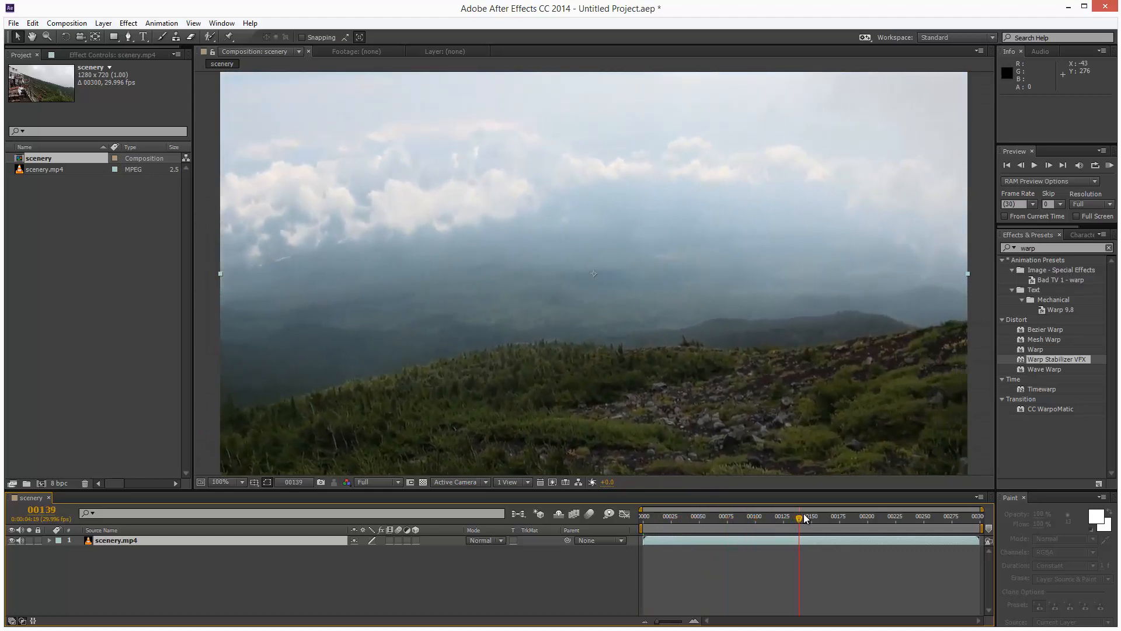
Scrub through the timeline to preview the shaky handheld mountain footage.
{"action": "left_click_drag", "start_coordinate": [804, 517], "coordinate": [946, 516]}
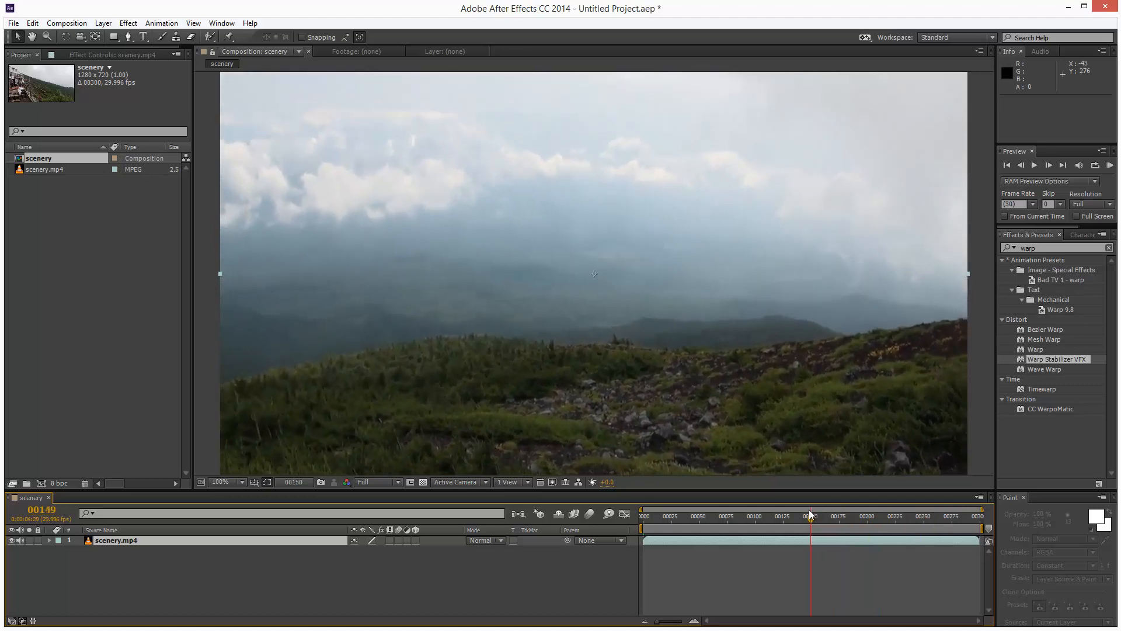
{"action": "left_click_drag", "start_coordinate": [811, 519], "coordinate": [782, 519]}
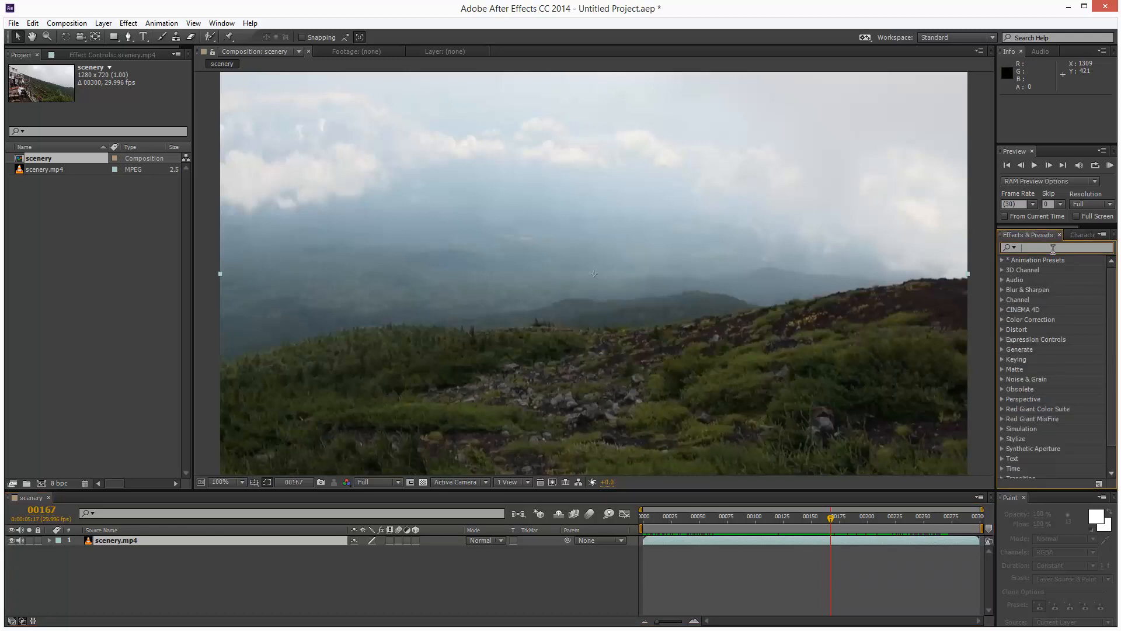
Find Warp Stabilizer VFX via 'warp', apply it to scenery.mp4 and preview the stabilized result.
{"action": "type", "text": "warp"}
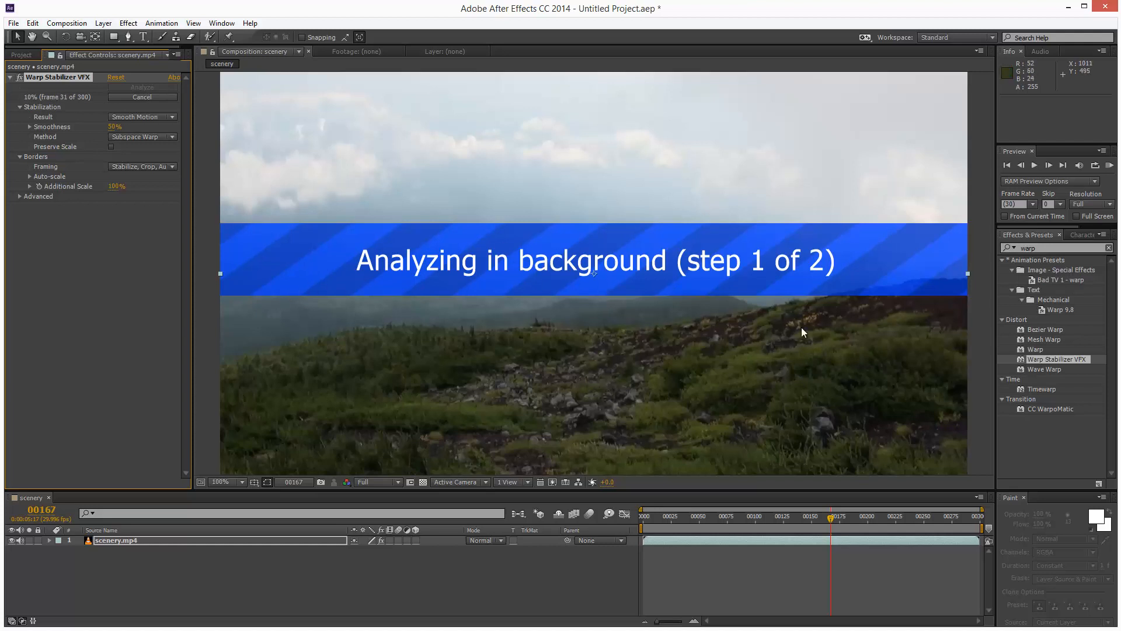
{"action": "mouse_move", "coordinate": [945, 327]}
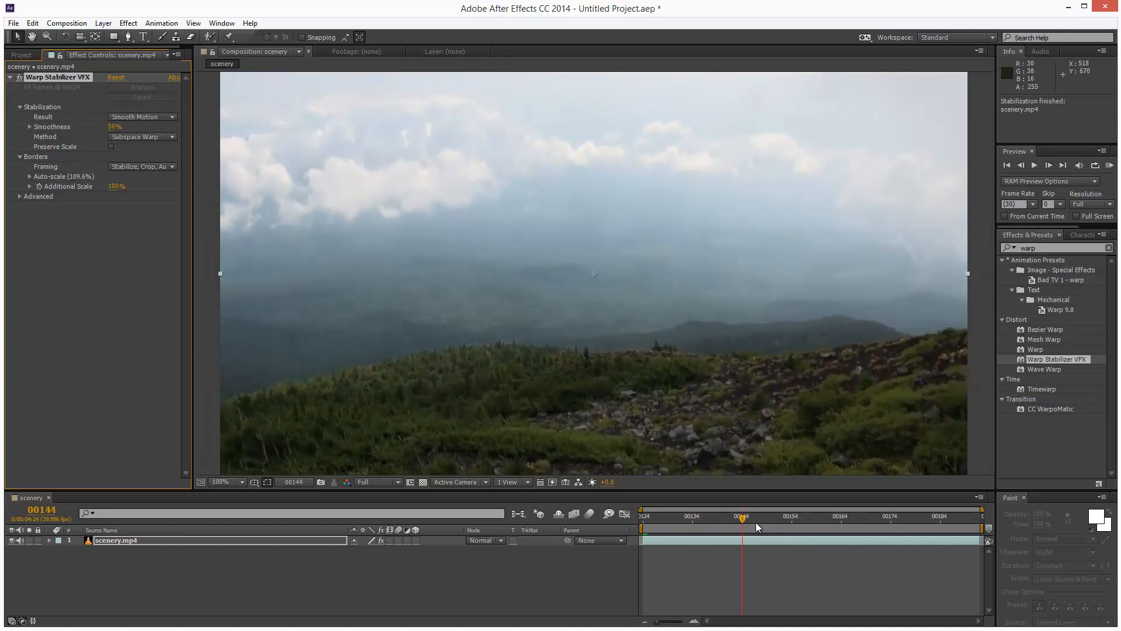
{"action": "left_click_drag", "start_coordinate": [742, 515], "coordinate": [939, 515]}
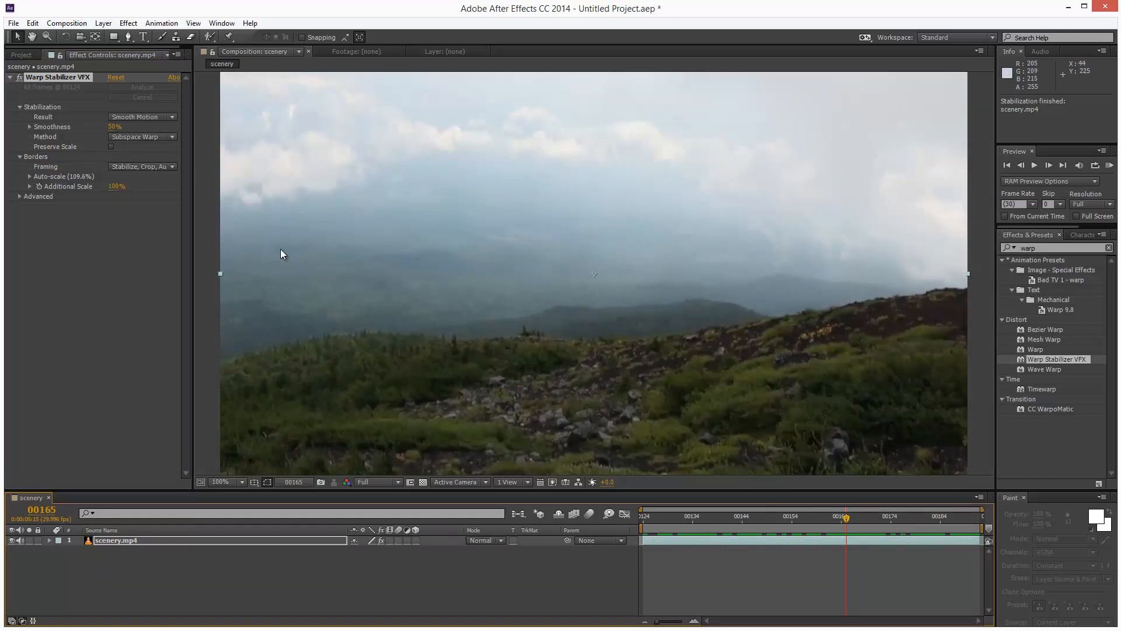
{"action": "mouse_move", "coordinate": [182, 215]}
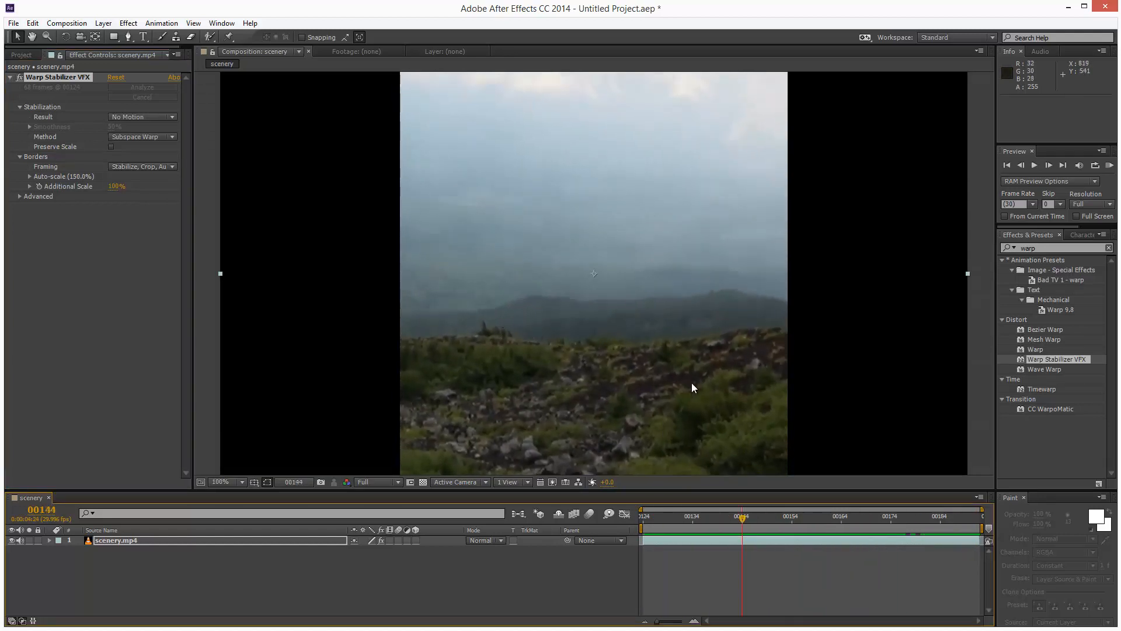
{"action": "mouse_move", "coordinate": [623, 444]}
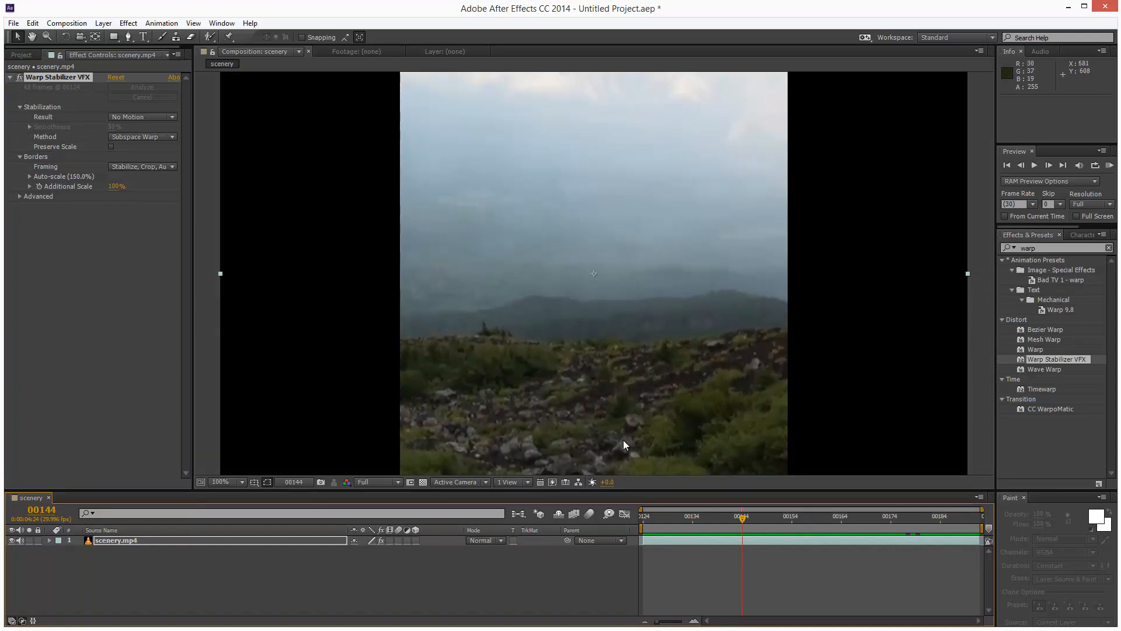
With Result set to No Motion, check an earlier frame and expand the Advanced section.
{"action": "left_click", "coordinate": [741, 515]}
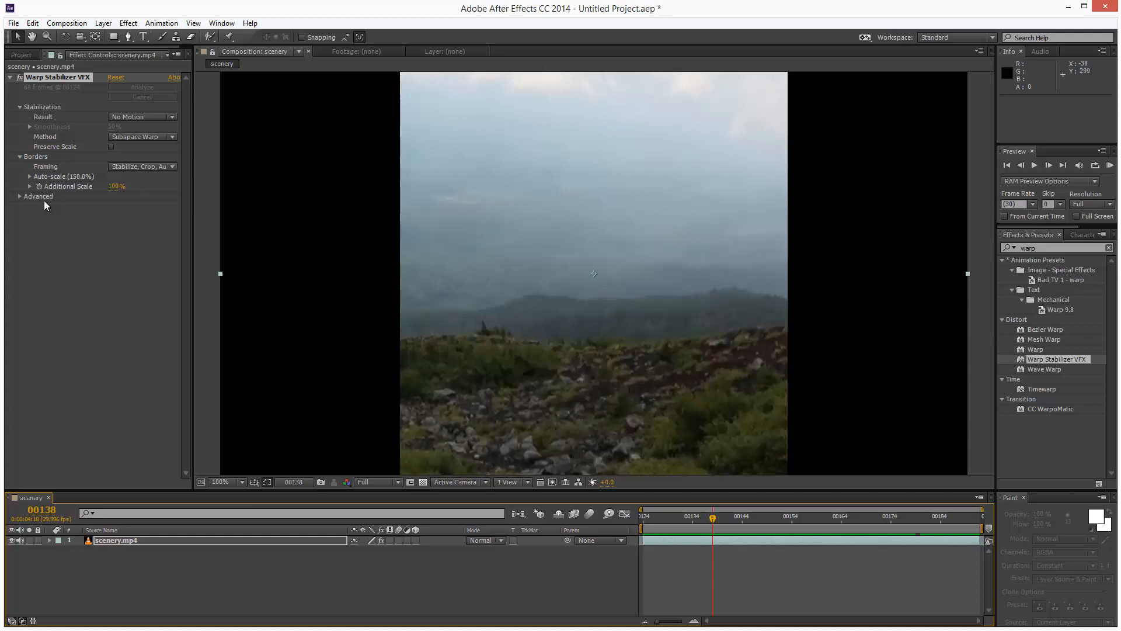
{"action": "left_click", "coordinate": [20, 196]}
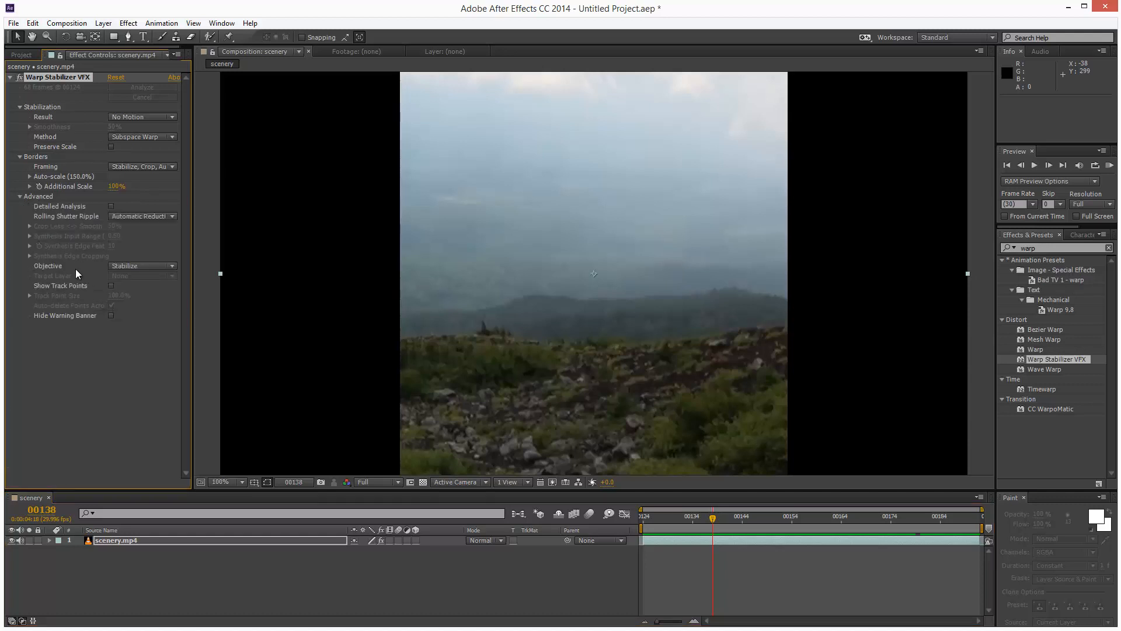
{"action": "mouse_move", "coordinate": [148, 267]}
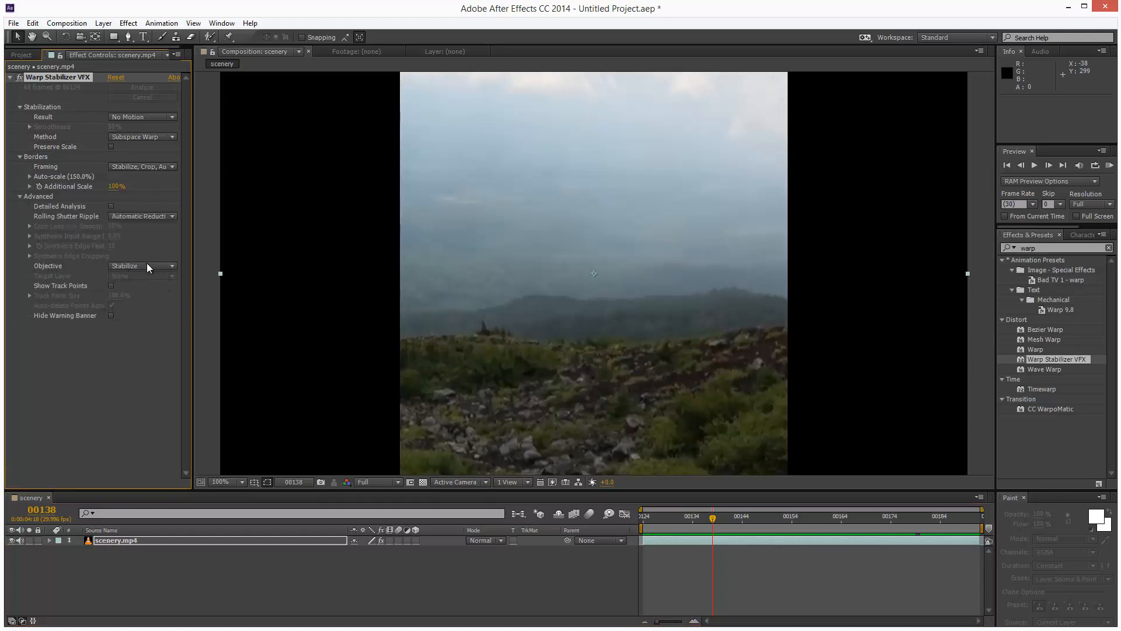
Set Advanced > Objective to Reversible Stabilization and check the uncropped shifting footage on other frames.
{"action": "left_click", "coordinate": [142, 265]}
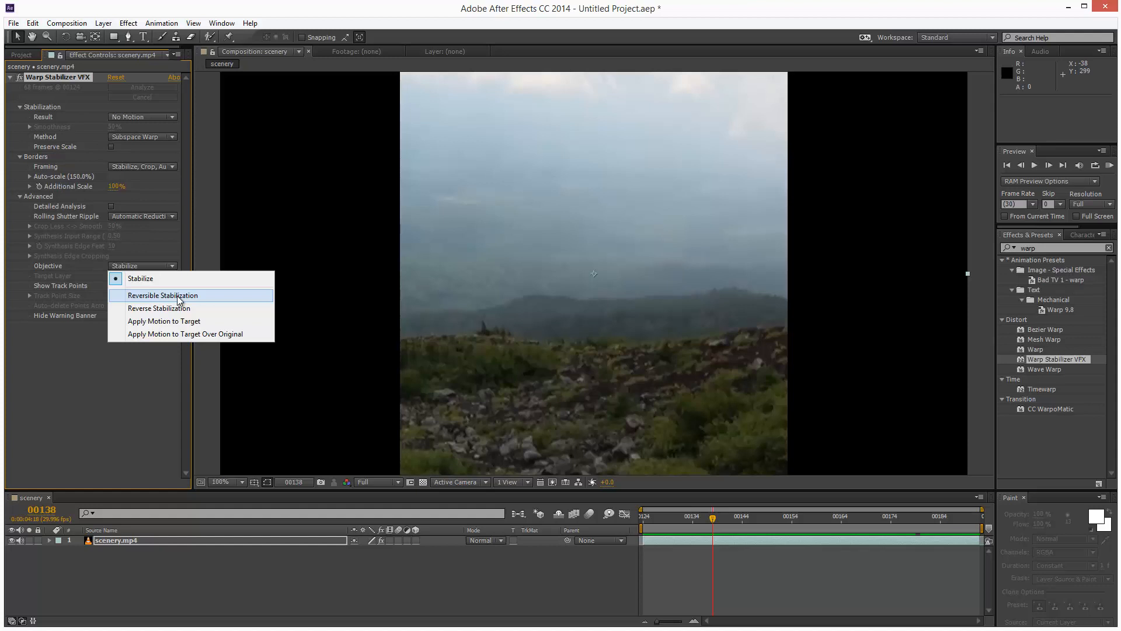
{"action": "left_click", "coordinate": [162, 295]}
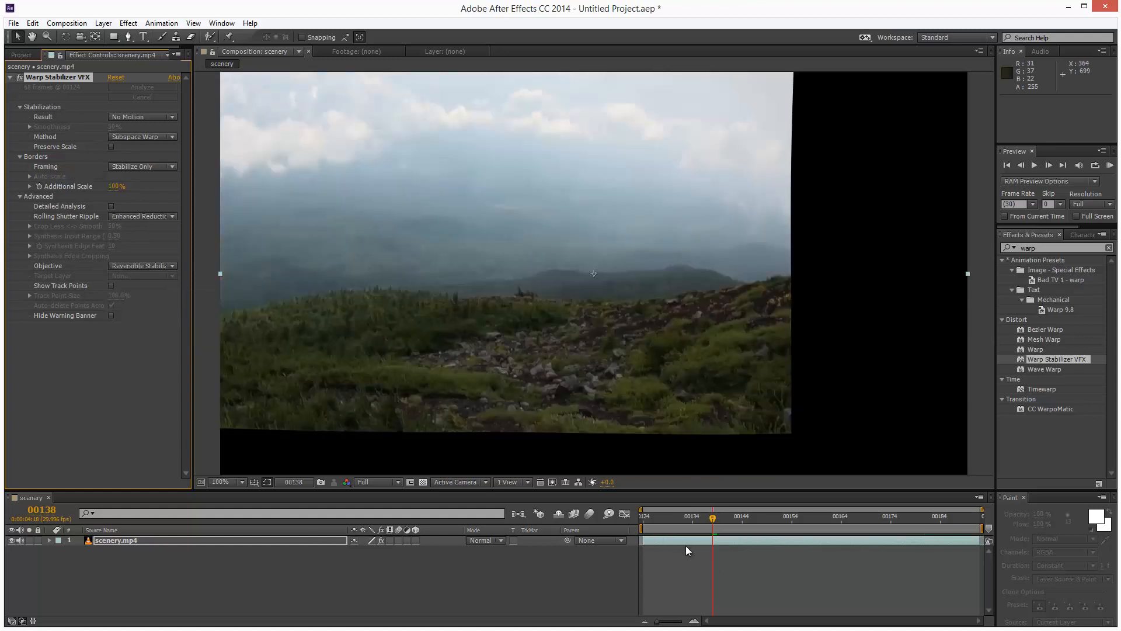
{"action": "left_click", "coordinate": [840, 517]}
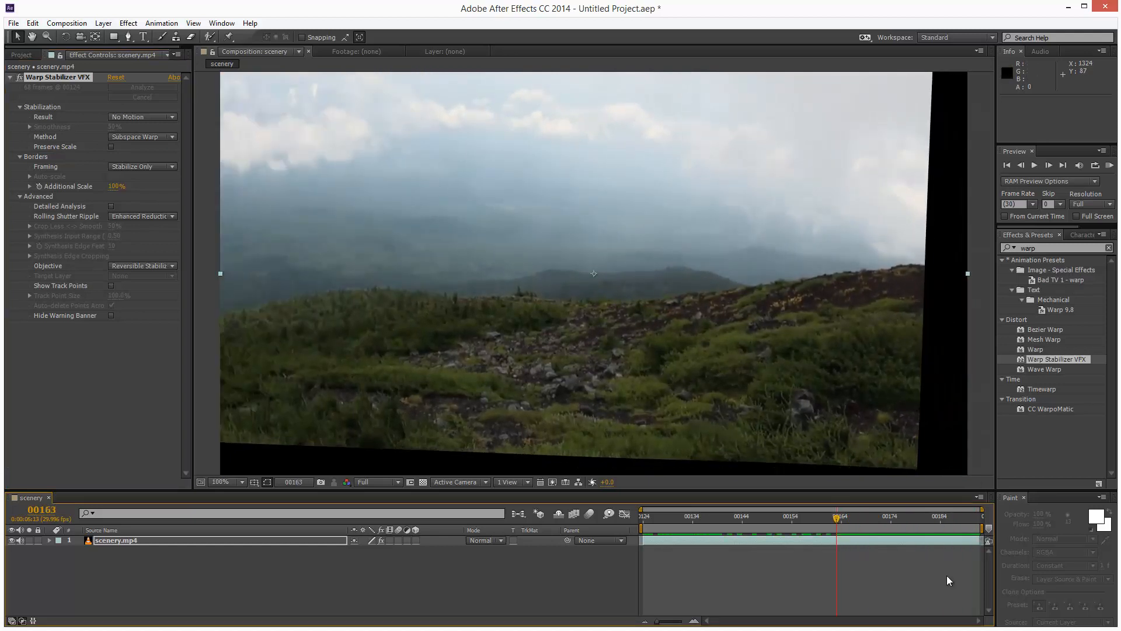
{"action": "left_click", "coordinate": [667, 515]}
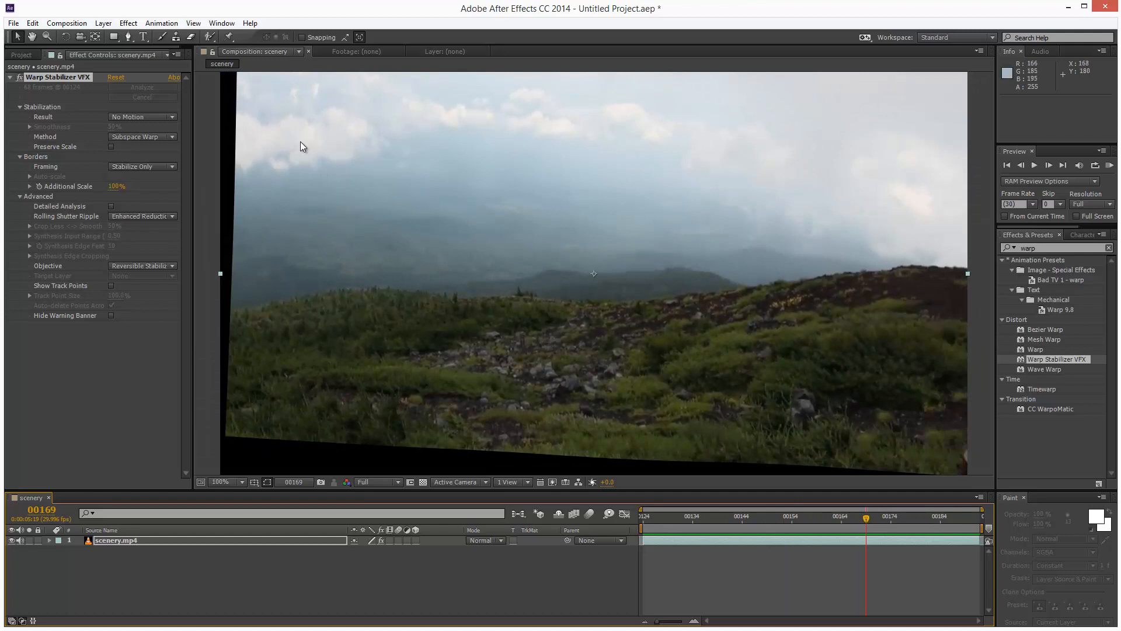
Paint a white 'Hi!' with the Brush tool over the rocky hillside in the Layer panel.
{"action": "left_click", "coordinate": [161, 36]}
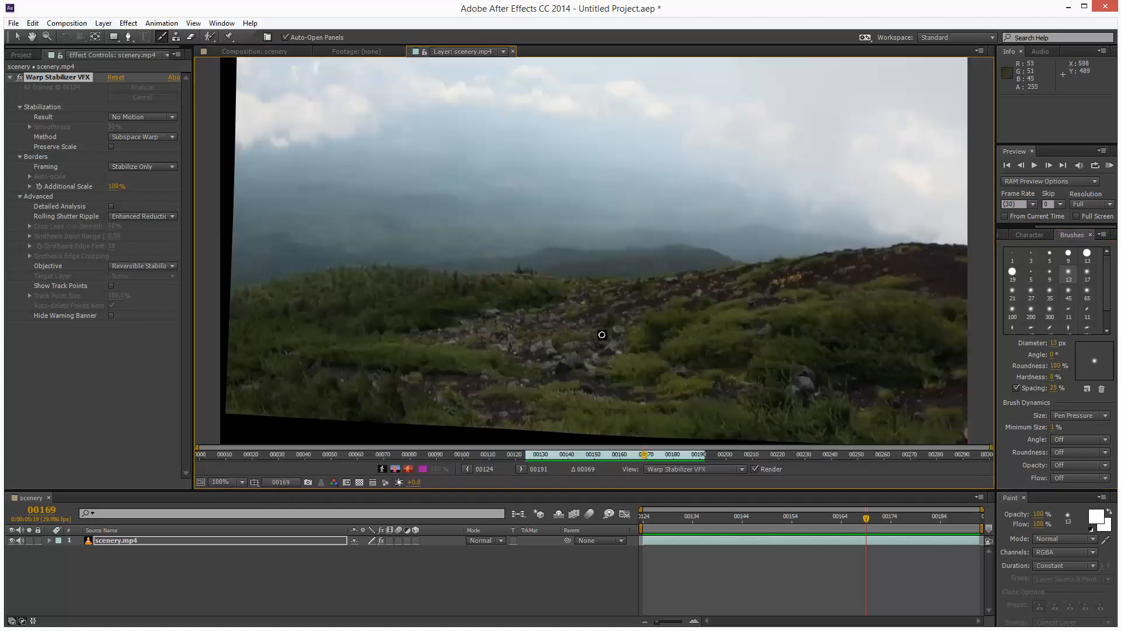
{"action": "left_click_drag", "start_coordinate": [603, 334], "coordinate": [513, 295]}
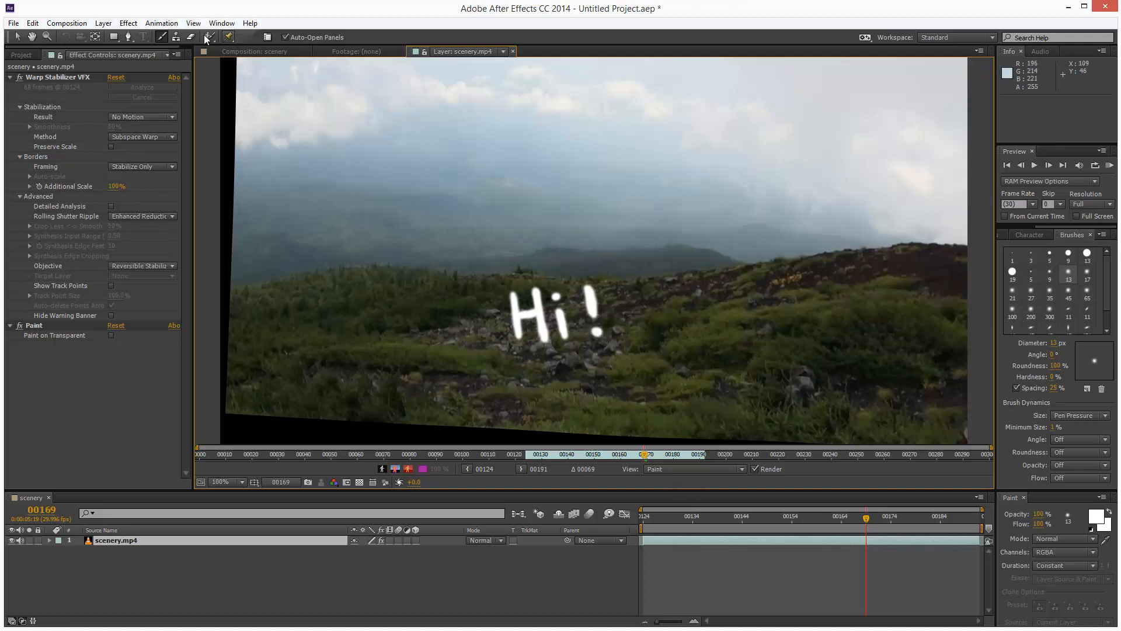
Add CC Light Rays and move its Center onto the sun.
{"action": "left_click", "coordinate": [129, 24]}
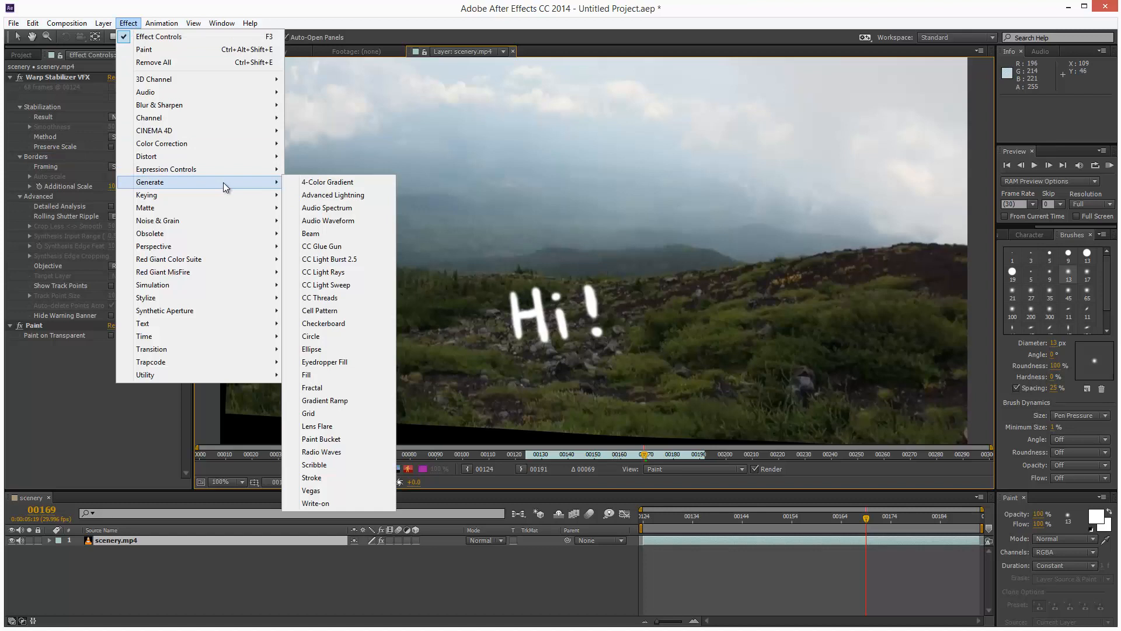
{"action": "left_click", "coordinate": [322, 273]}
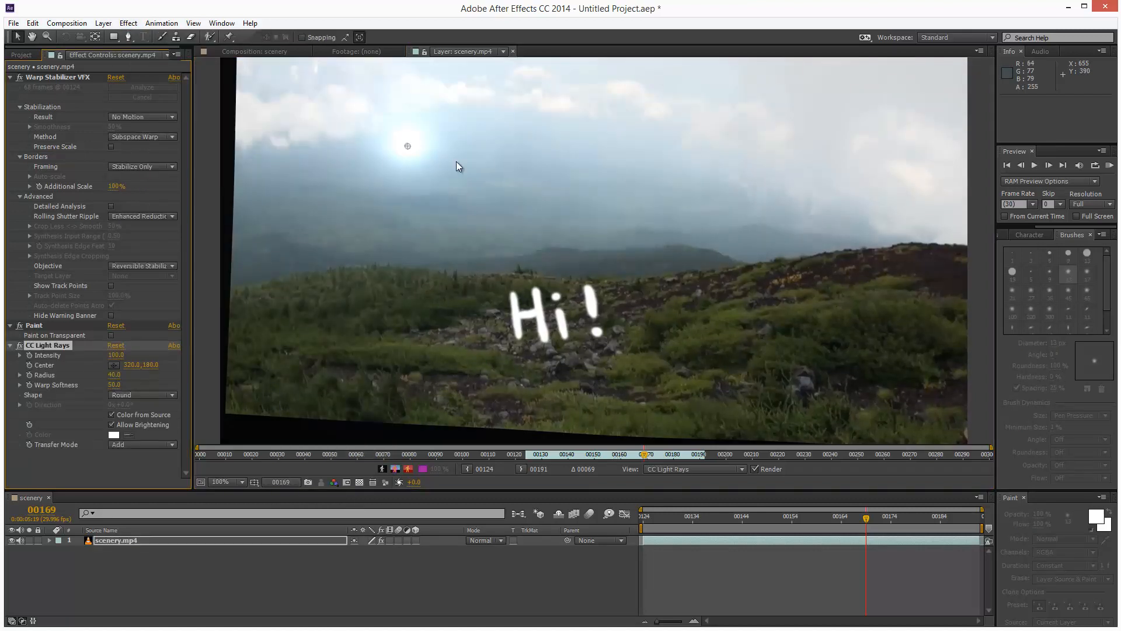
{"action": "left_click_drag", "start_coordinate": [408, 146], "coordinate": [502, 178]}
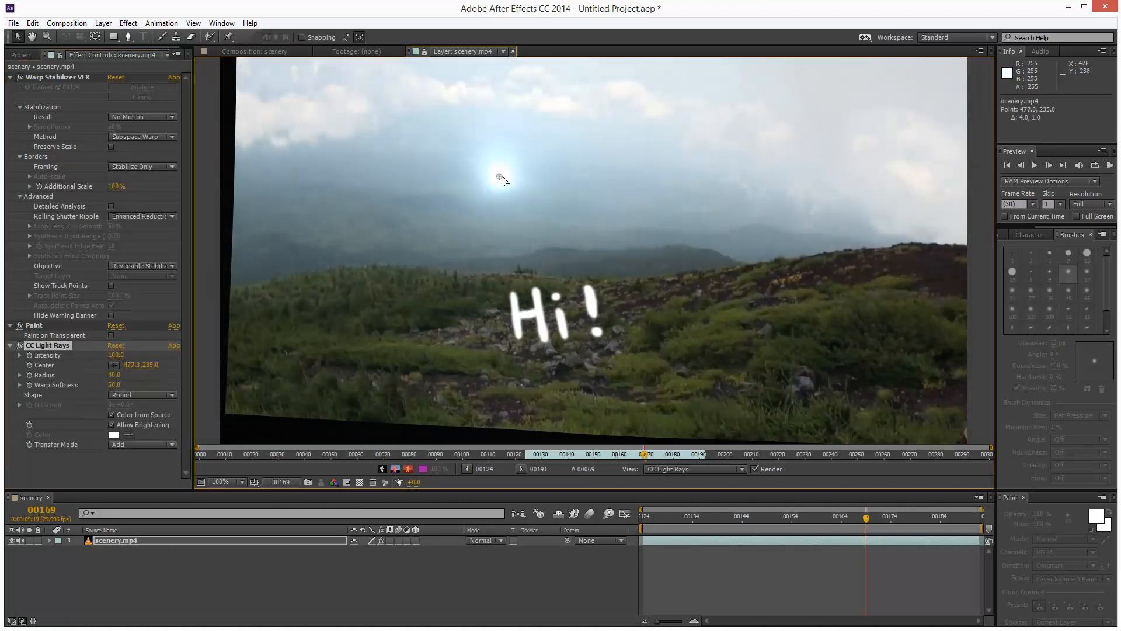
{"action": "left_click_drag", "start_coordinate": [501, 177], "coordinate": [499, 184]}
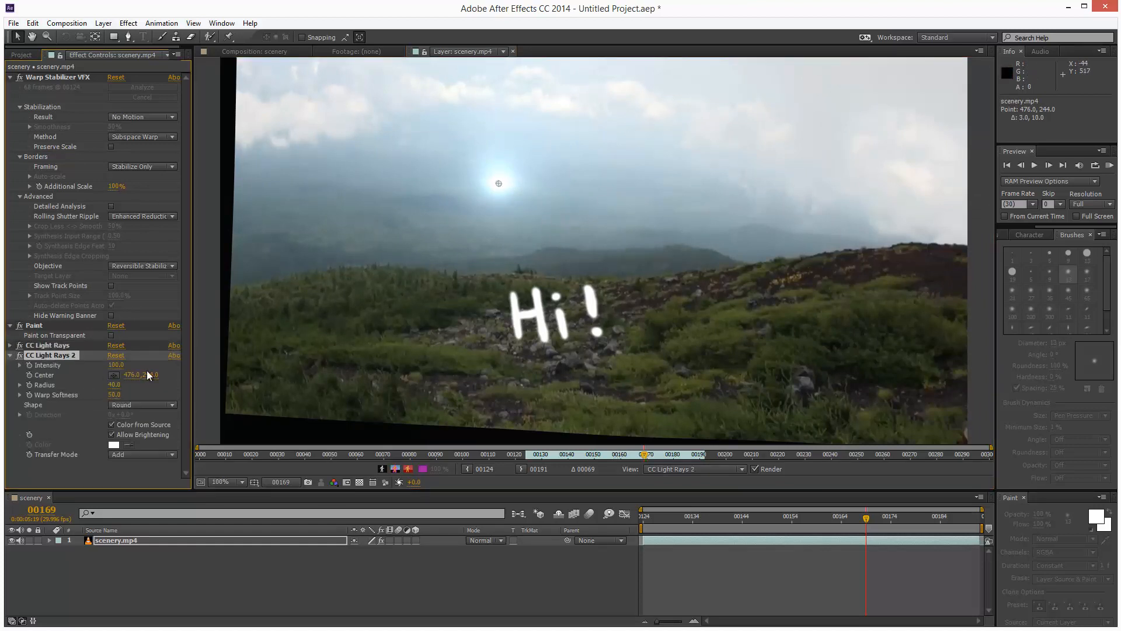
Duplicate CC Light Rays and move the copy's Center just right of the sun.
{"action": "left_click_drag", "start_coordinate": [499, 184], "coordinate": [613, 194]}
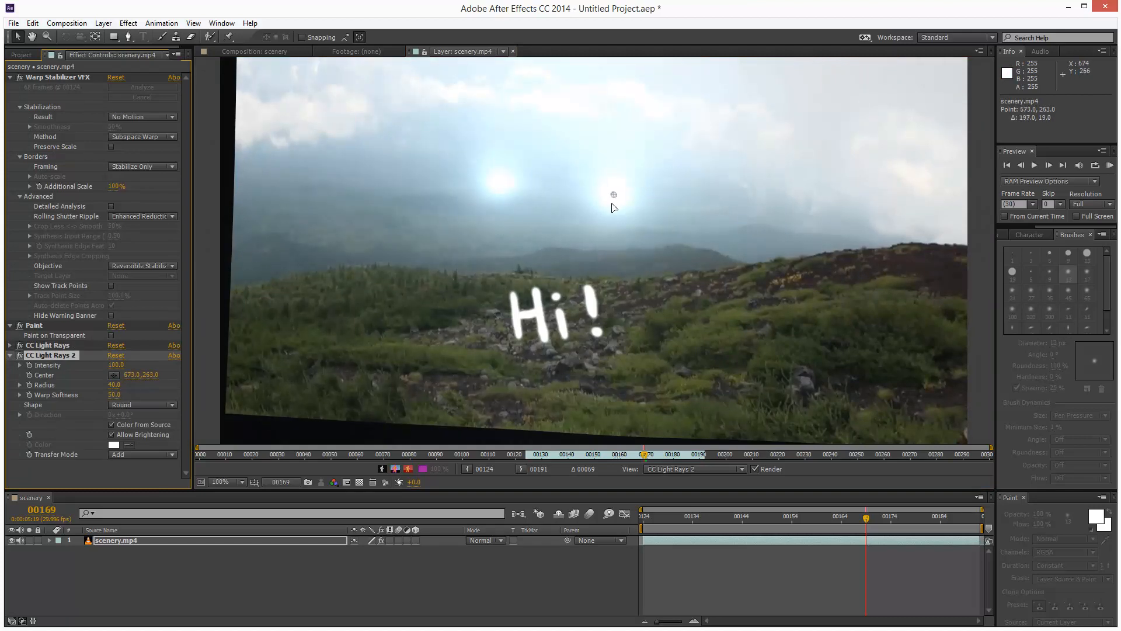
{"action": "left_click_drag", "start_coordinate": [613, 195], "coordinate": [612, 219]}
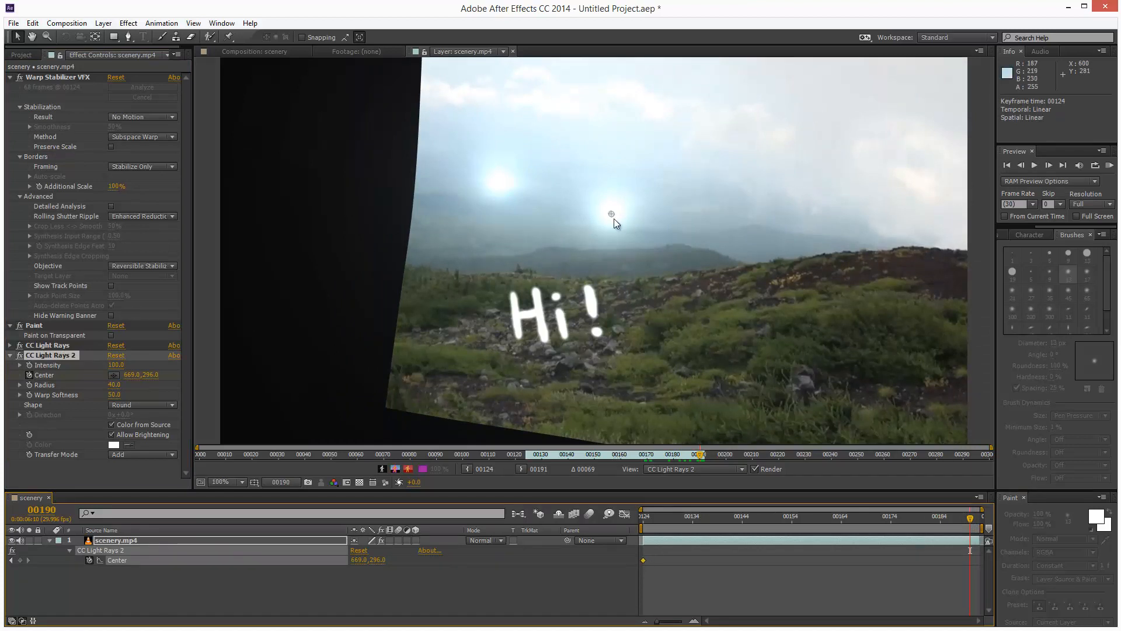
Keyframe both CC Light Rays Centers at frames 124 and 190 so the glows drift across the sky.
{"action": "left_click_drag", "start_coordinate": [611, 215], "coordinate": [486, 238]}
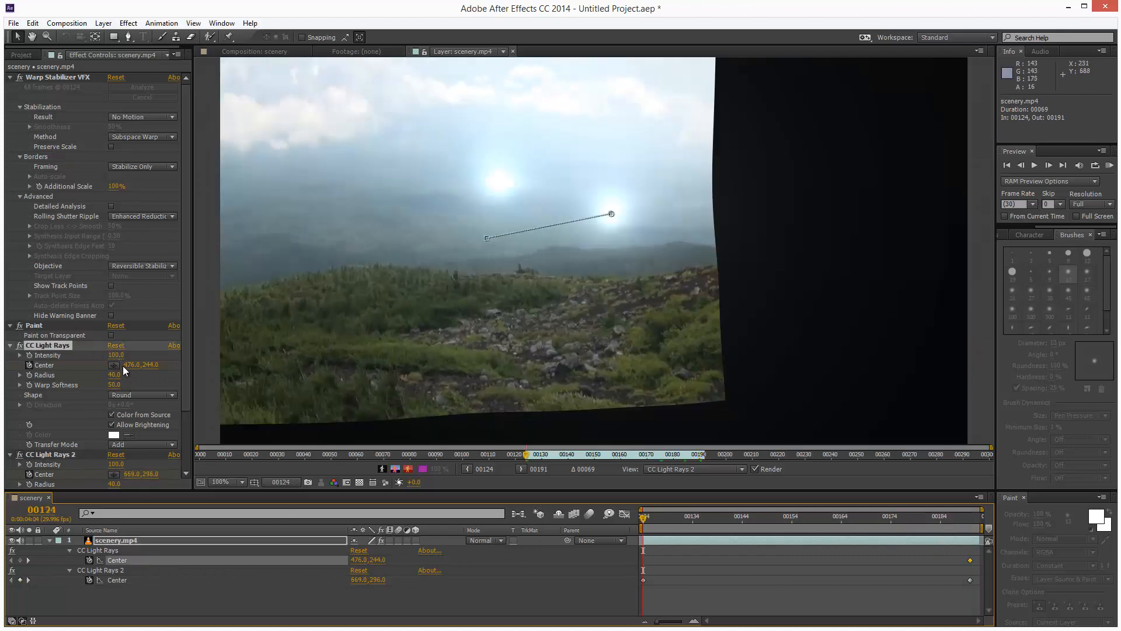
{"action": "left_click_drag", "start_coordinate": [132, 365], "coordinate": [142, 365]}
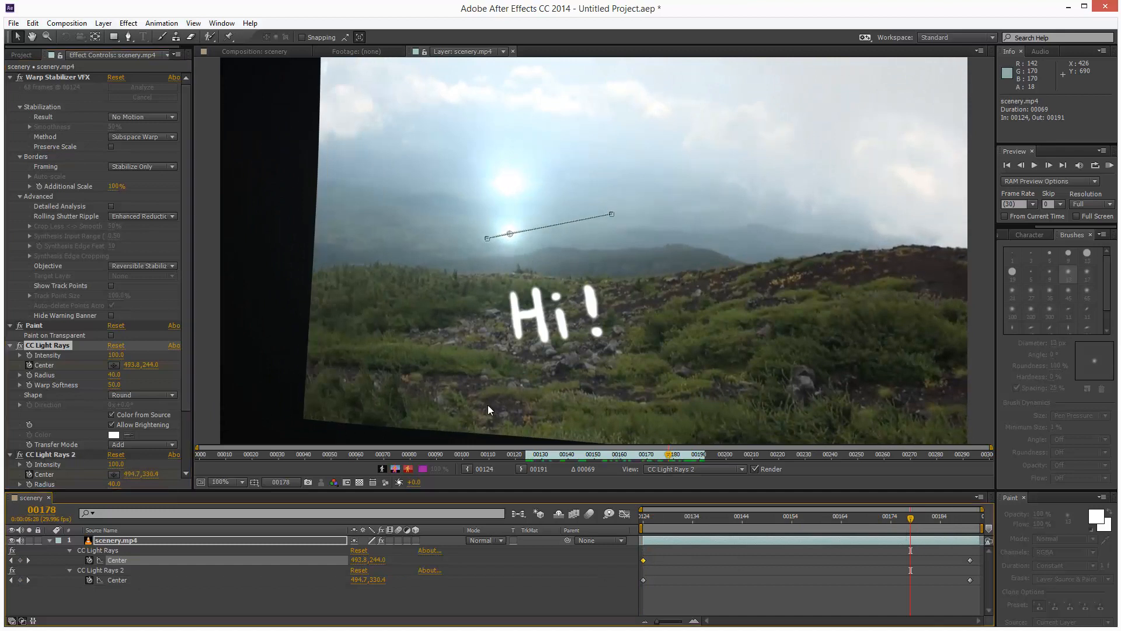
{"action": "left_click", "coordinate": [12, 326]}
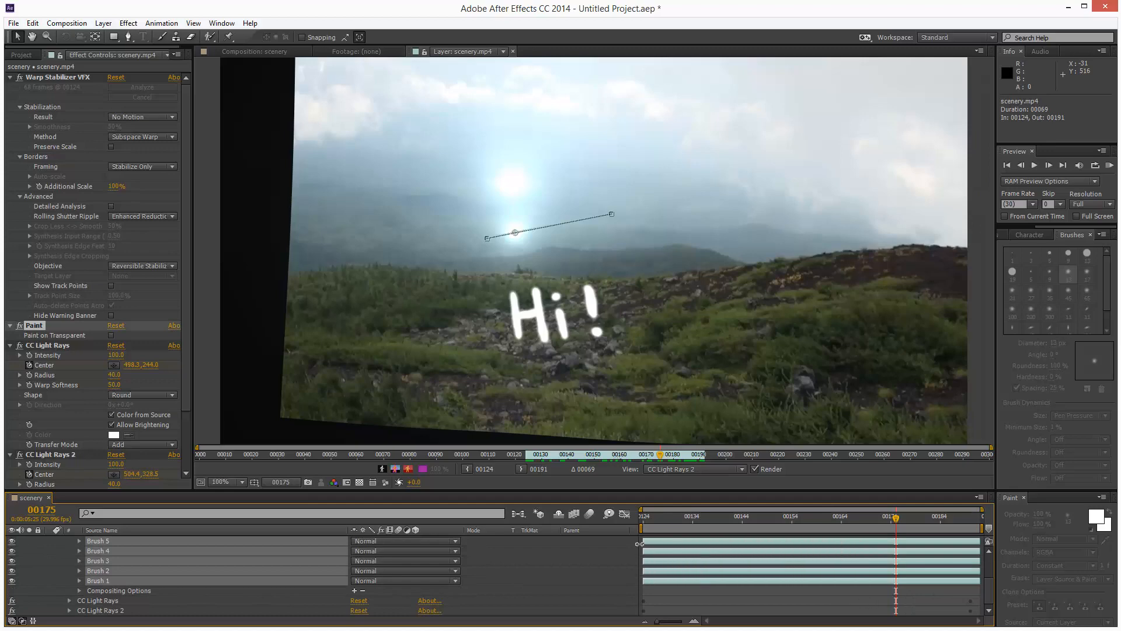
Return the current-time indicator to frame 124, the clip's first frame.
{"action": "left_click", "coordinate": [792, 516]}
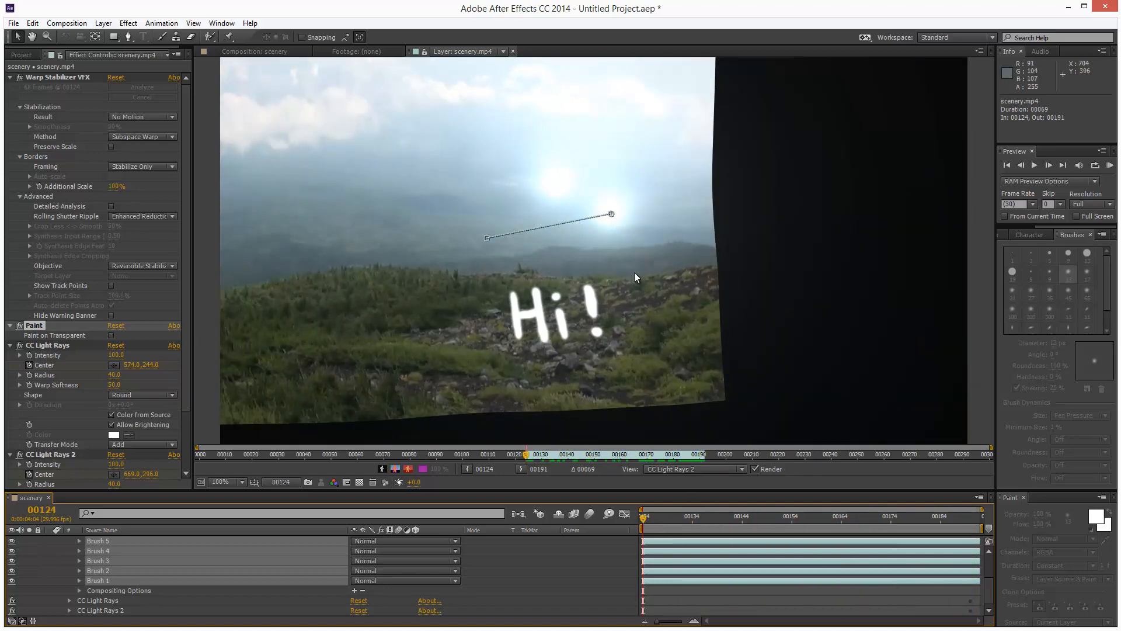
{"action": "mouse_move", "coordinate": [20, 211]}
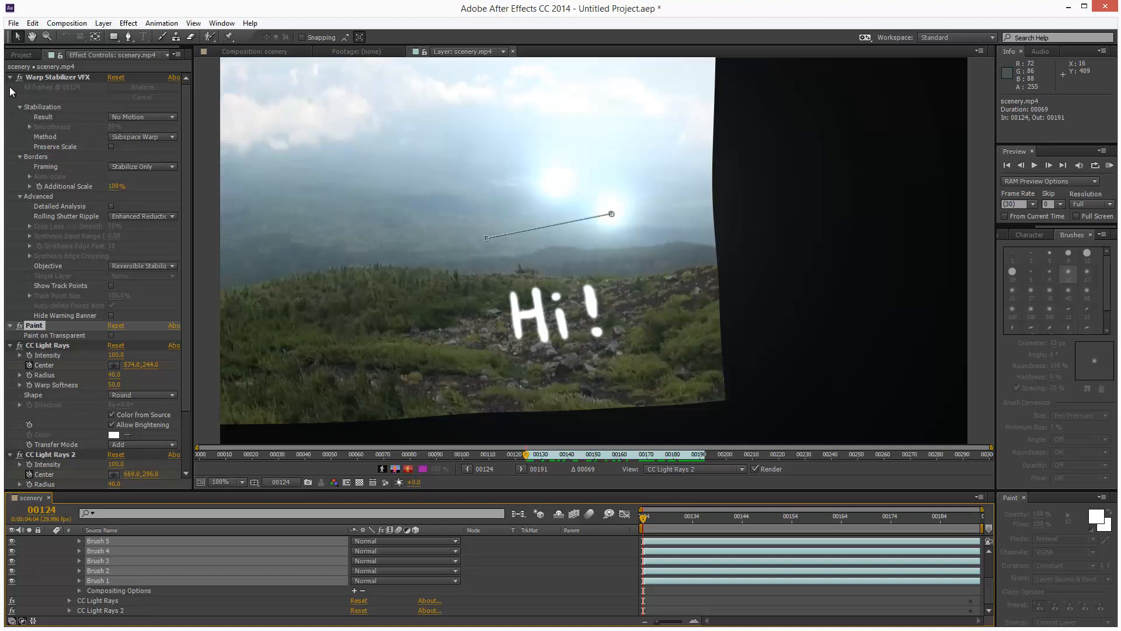
Duplicate Warp Stabilizer VFX and place Warp Stabilizer VFX 2 below CC Light Rays 2, expanded.
{"action": "left_click", "coordinate": [10, 77]}
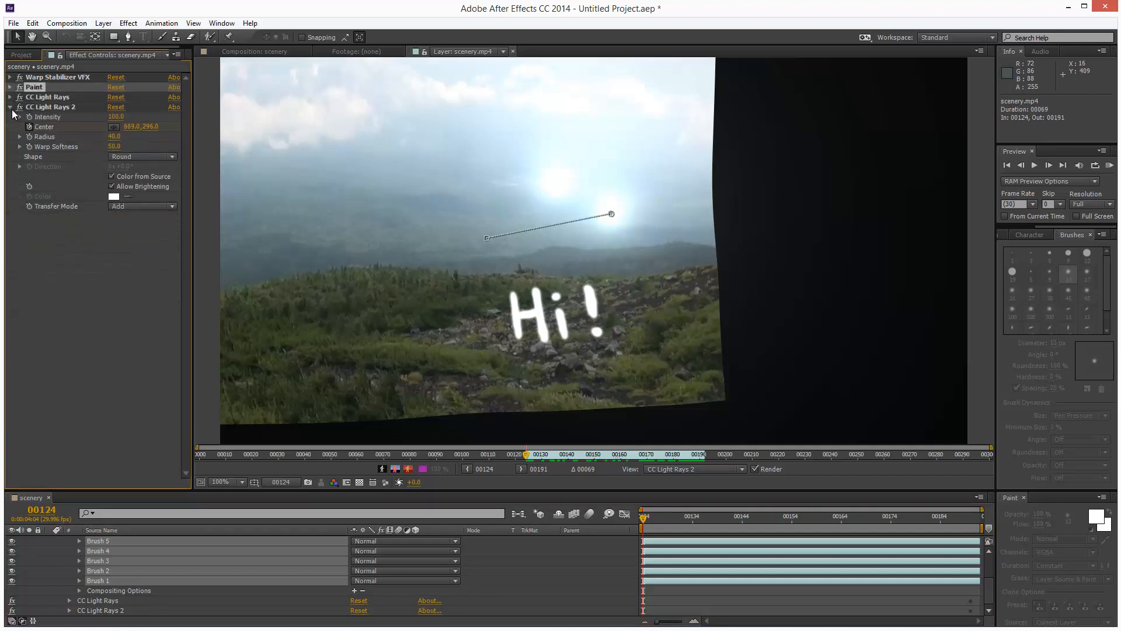
{"action": "left_click", "coordinate": [11, 107]}
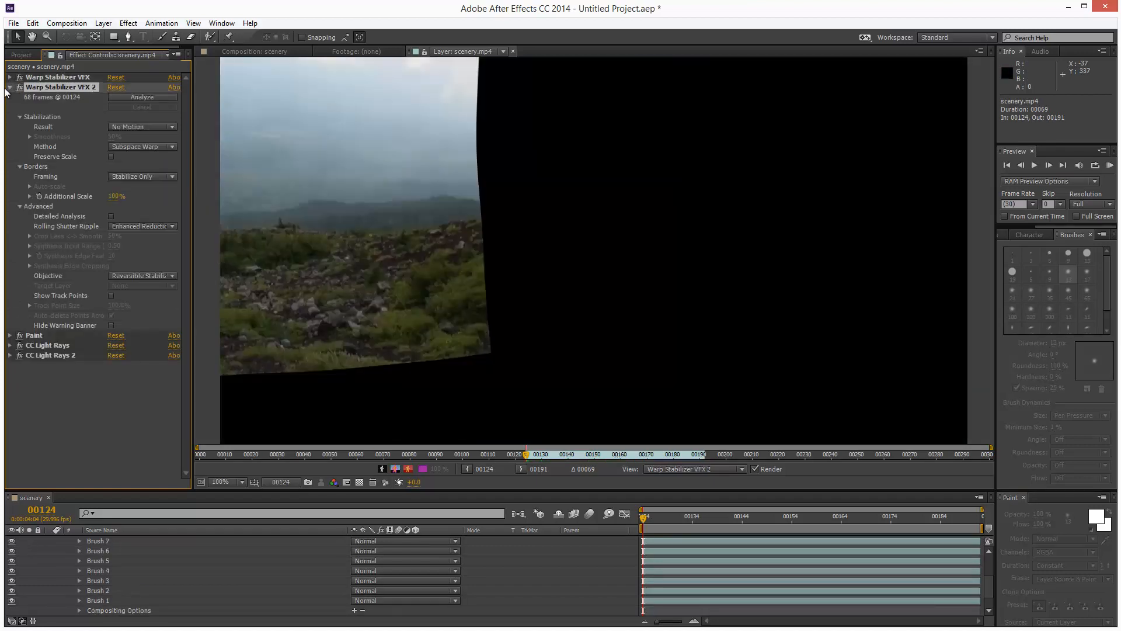
{"action": "left_click", "coordinate": [6, 86]}
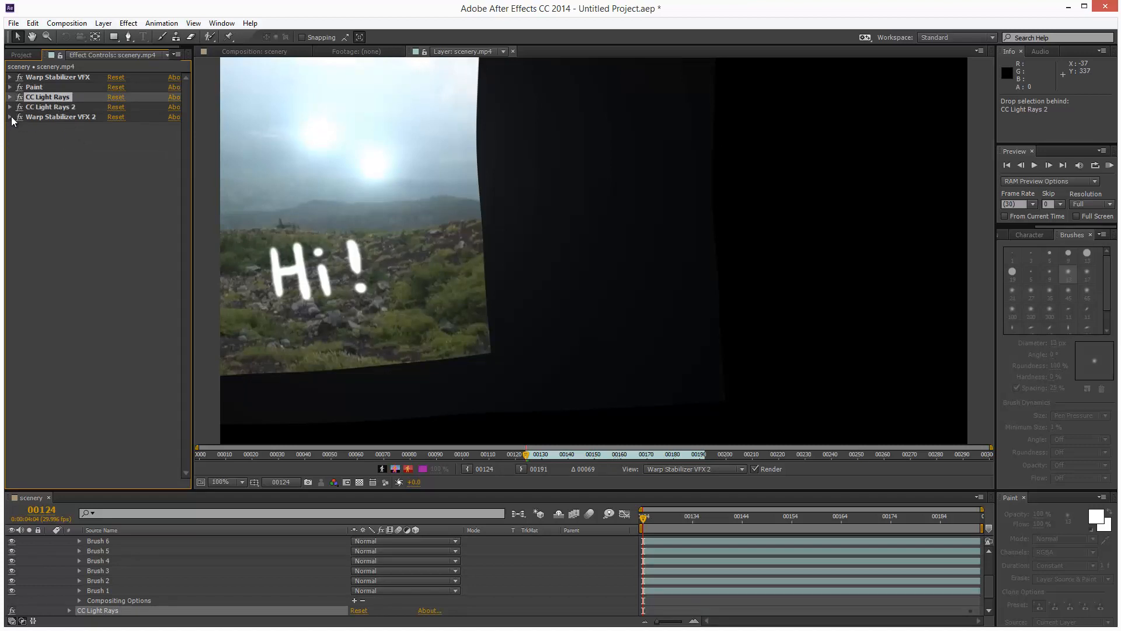
{"action": "left_click", "coordinate": [10, 117]}
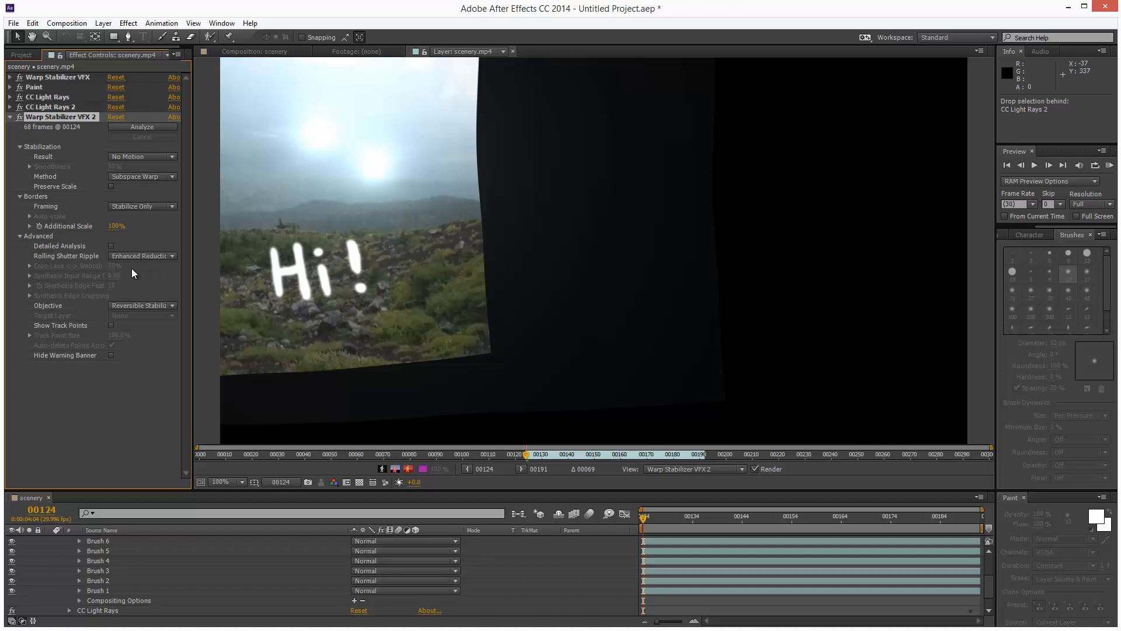
{"action": "mouse_move", "coordinate": [155, 313]}
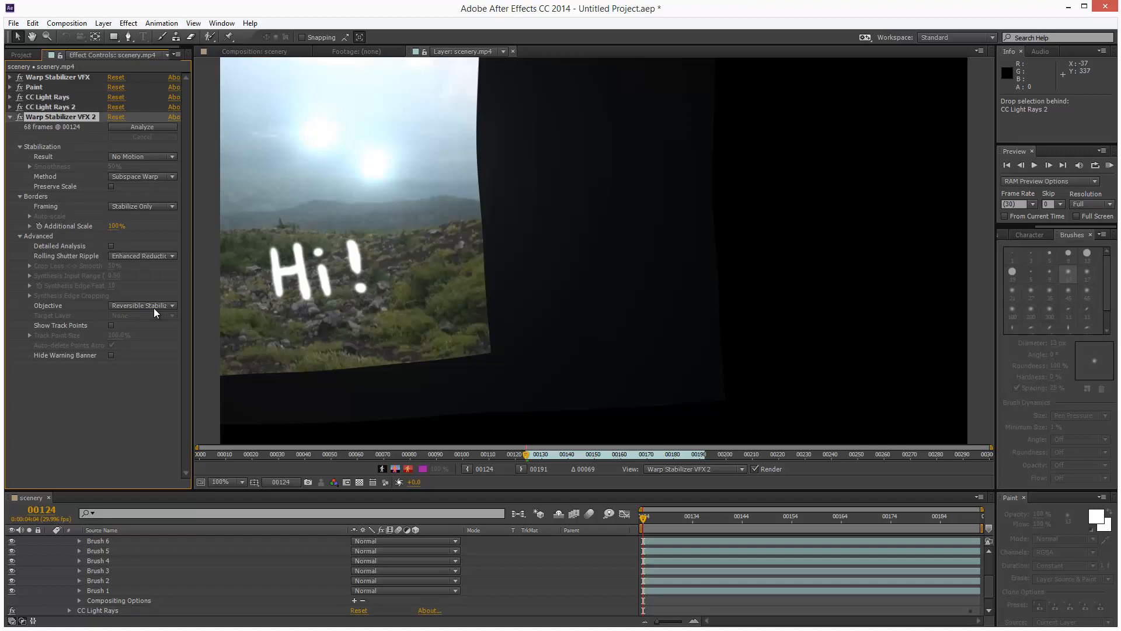
Set Warp Stabilizer VFX 2's Objective to Reverse Stabilization and check tracking at the last frame.
{"action": "left_click", "coordinate": [141, 305]}
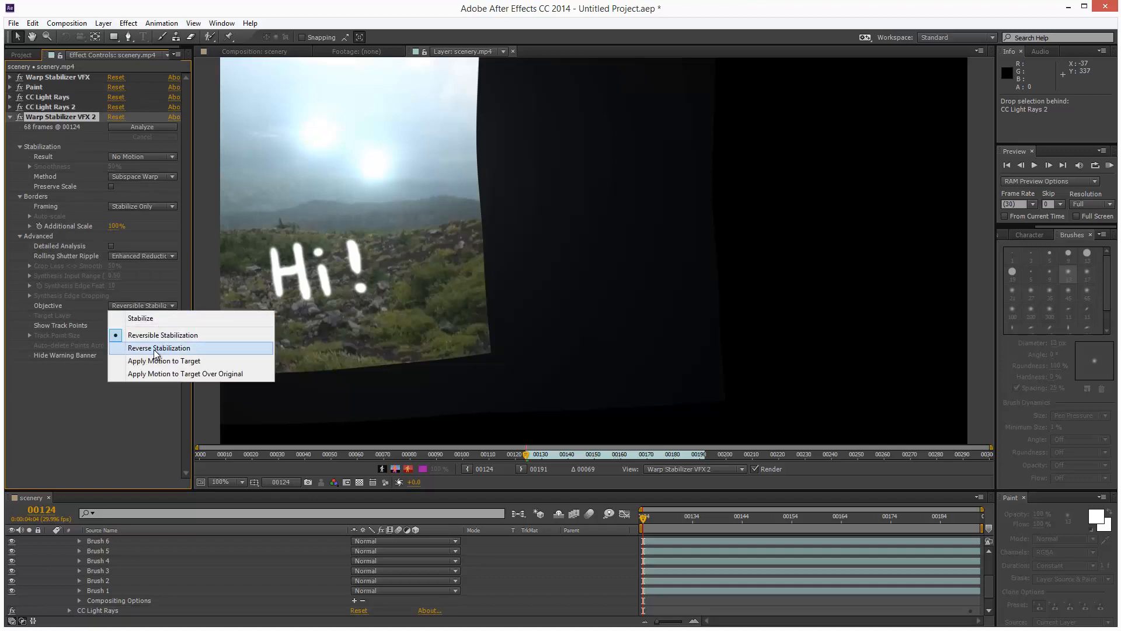
{"action": "left_click", "coordinate": [161, 349]}
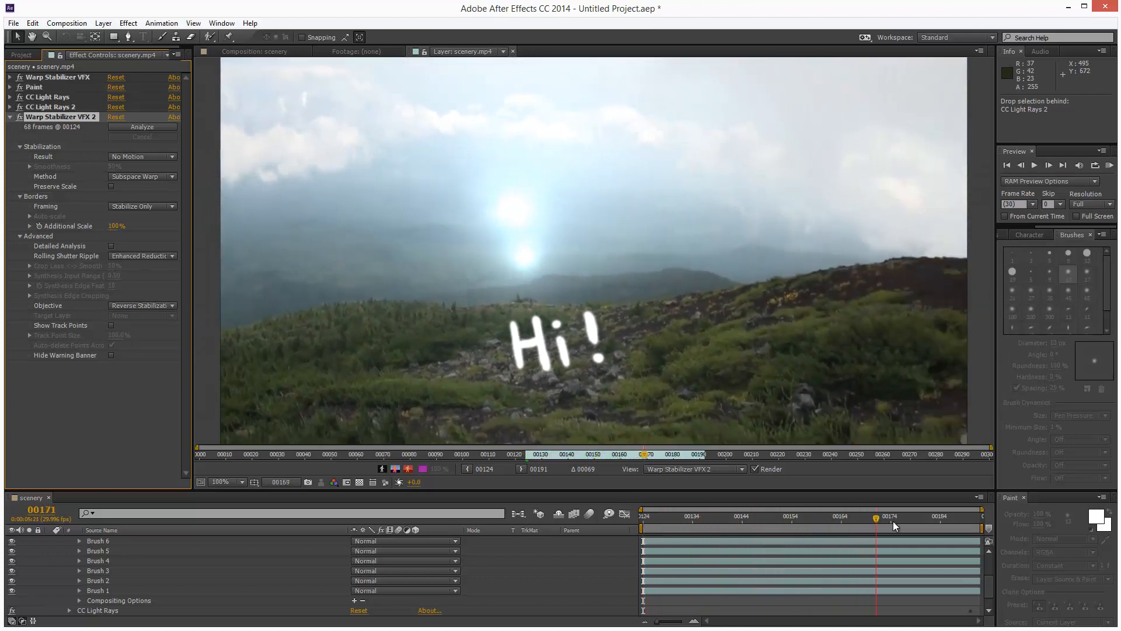
{"action": "left_click_drag", "start_coordinate": [877, 517], "coordinate": [976, 516]}
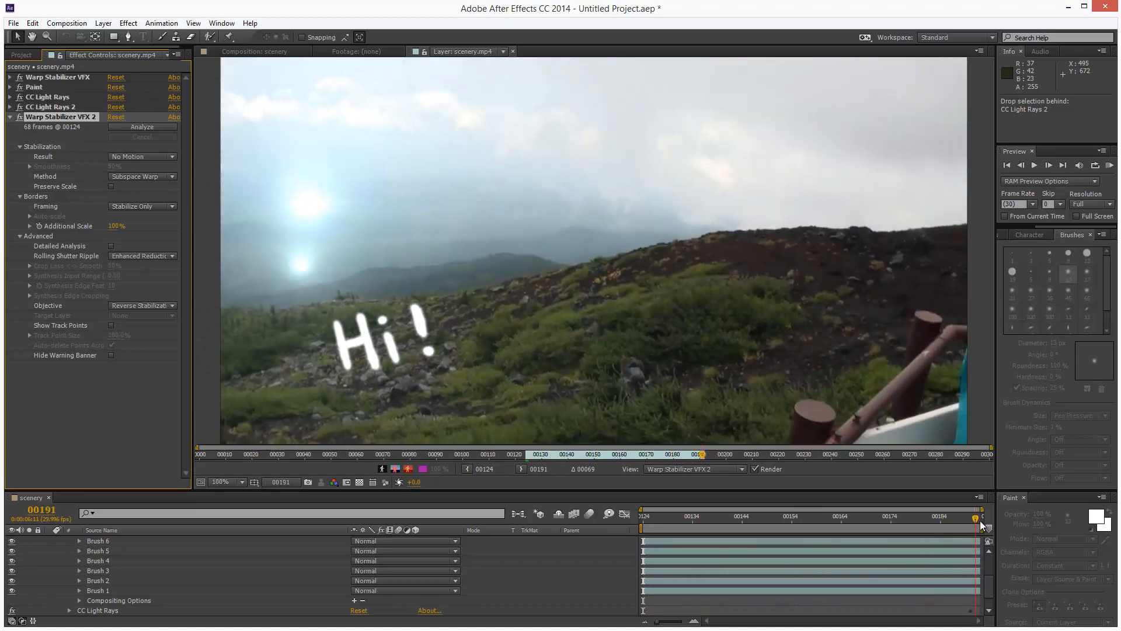